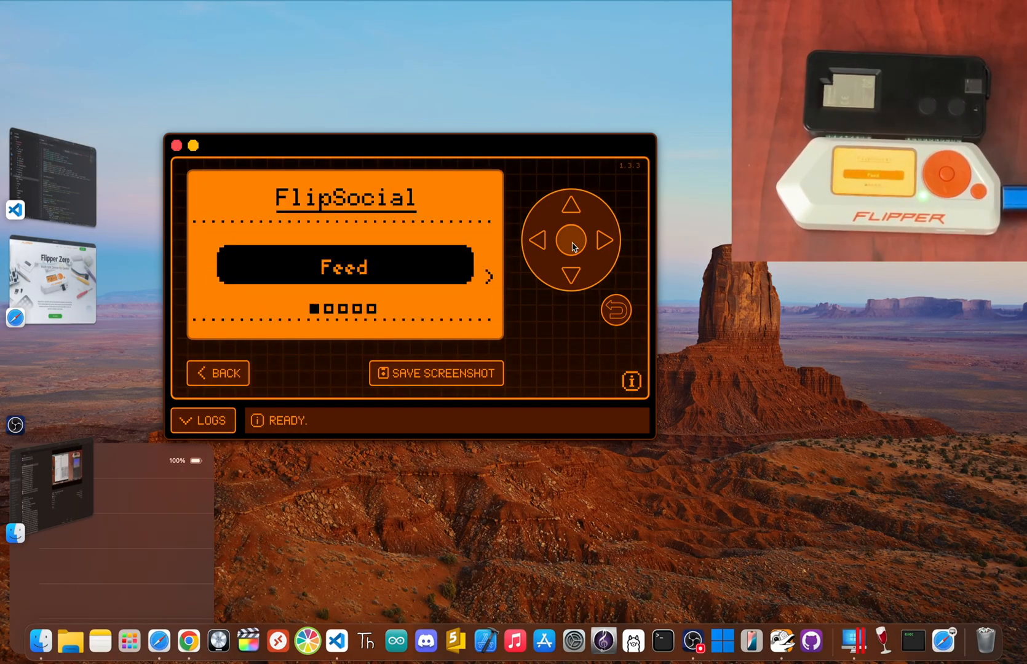
# - Open Feed in the mirrored FlipSocial app and advance through several posts
pyautogui.click(570, 240)
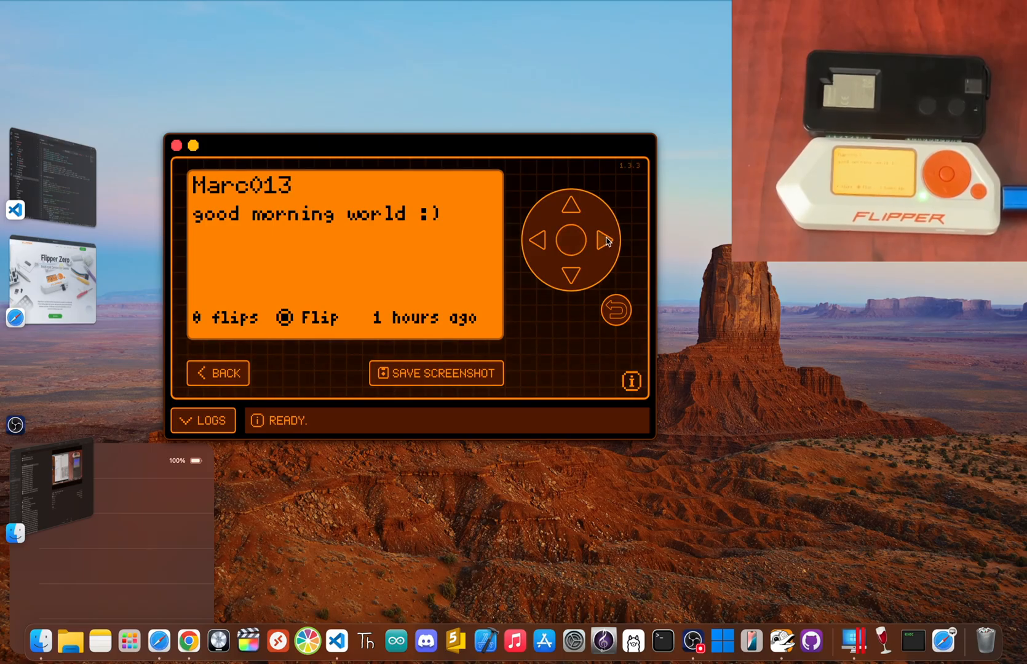
pyautogui.click(606, 240)
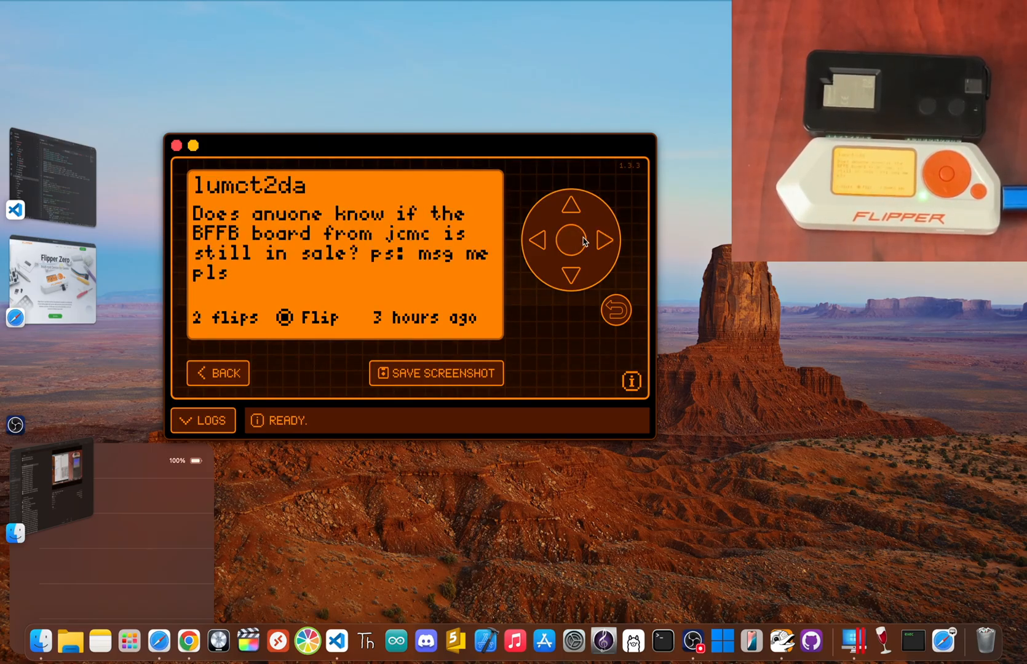
pyautogui.click(570, 240)
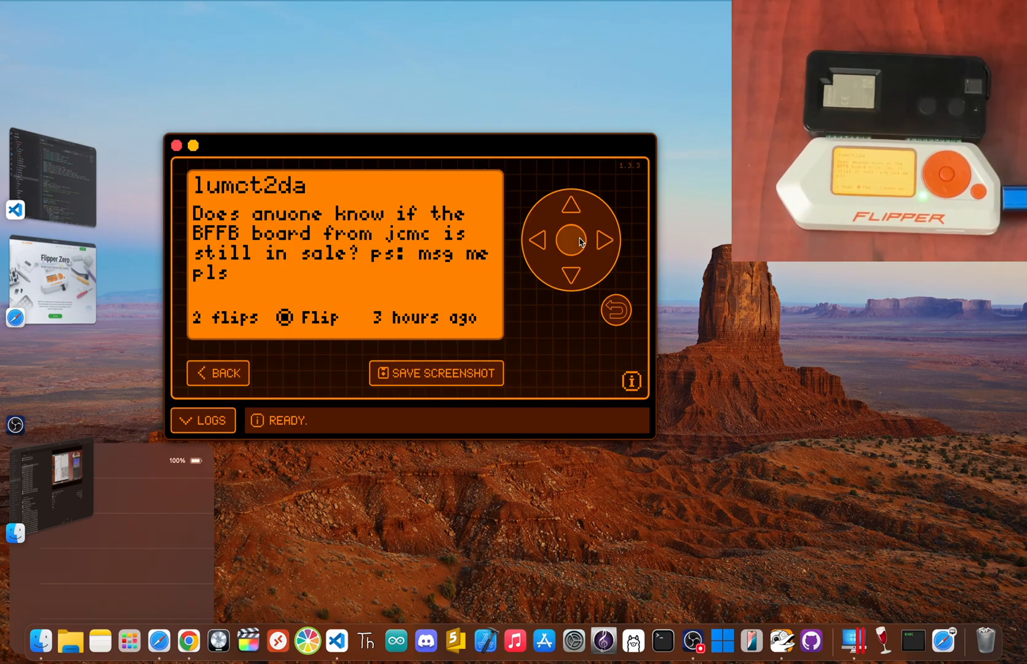
pyautogui.click(603, 239)
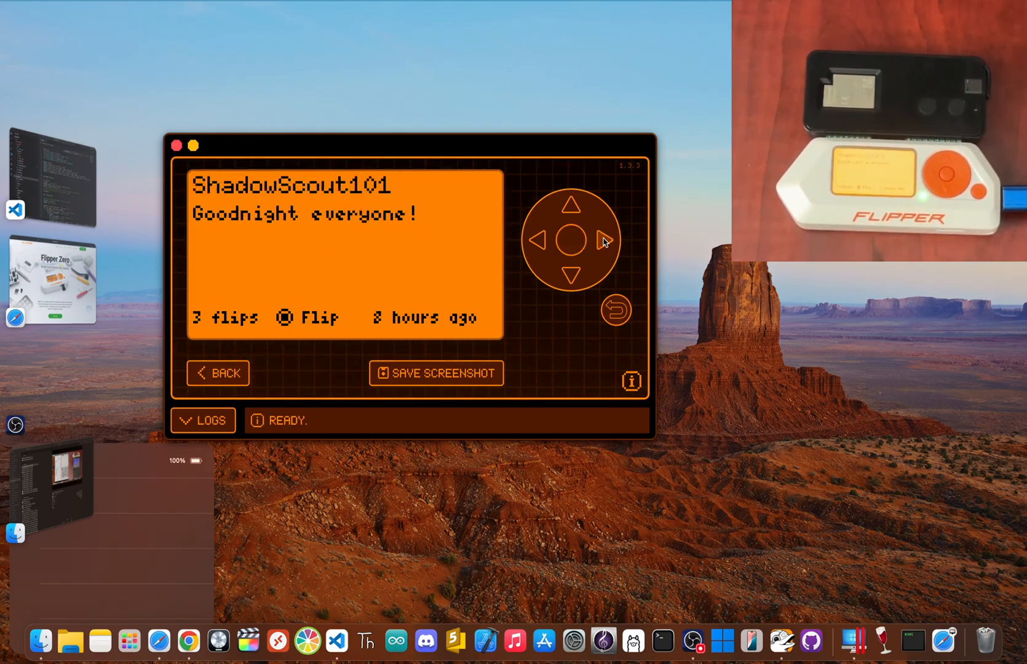
pyautogui.click(601, 240)
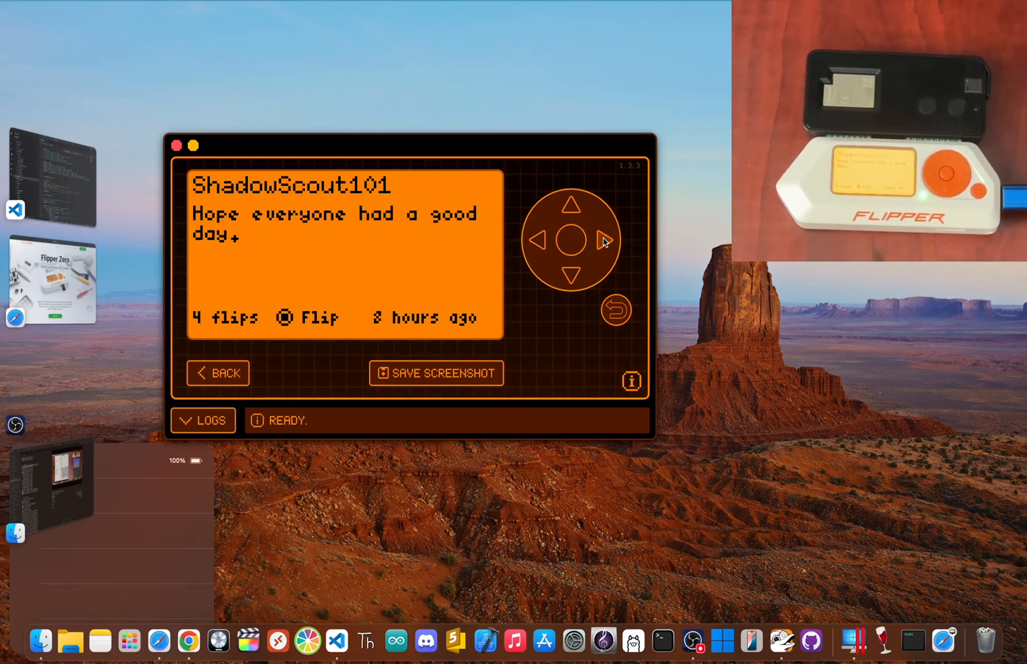
pyautogui.click(604, 241)
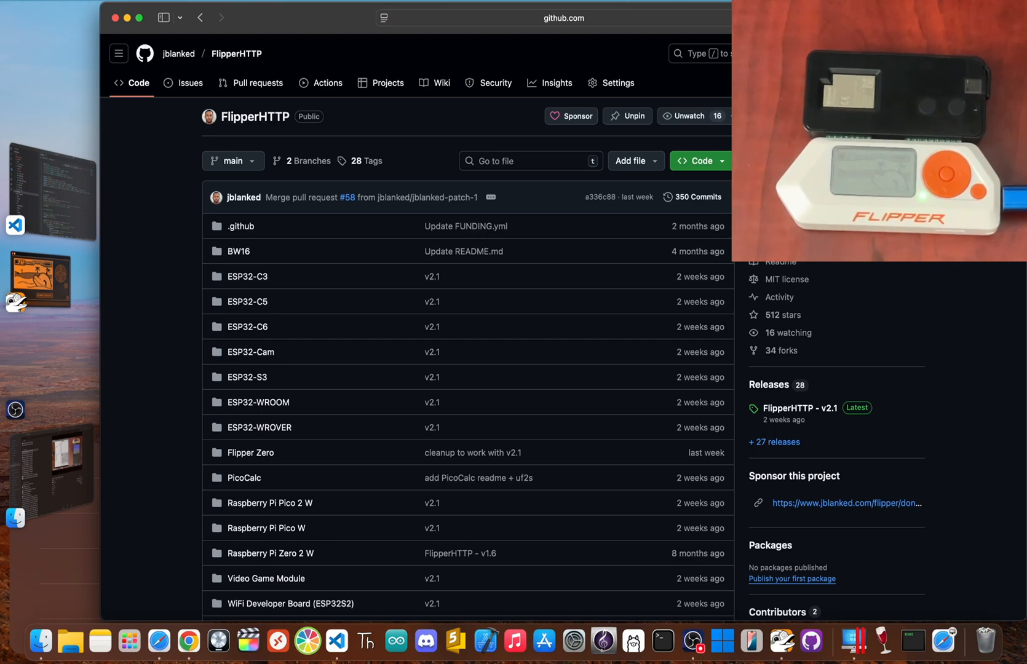
pyautogui.moveTo(557, 161)
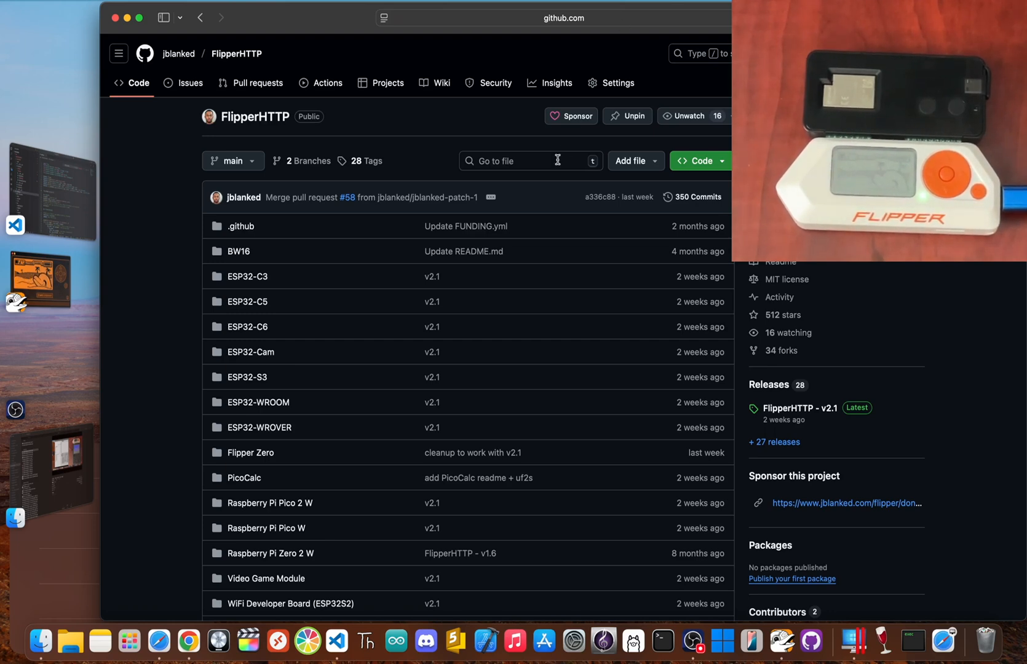
# - Scroll the FlipperHTTP README past the file list and video tutorials to the apps that use FlipperHTTP
pyautogui.scroll(-3)
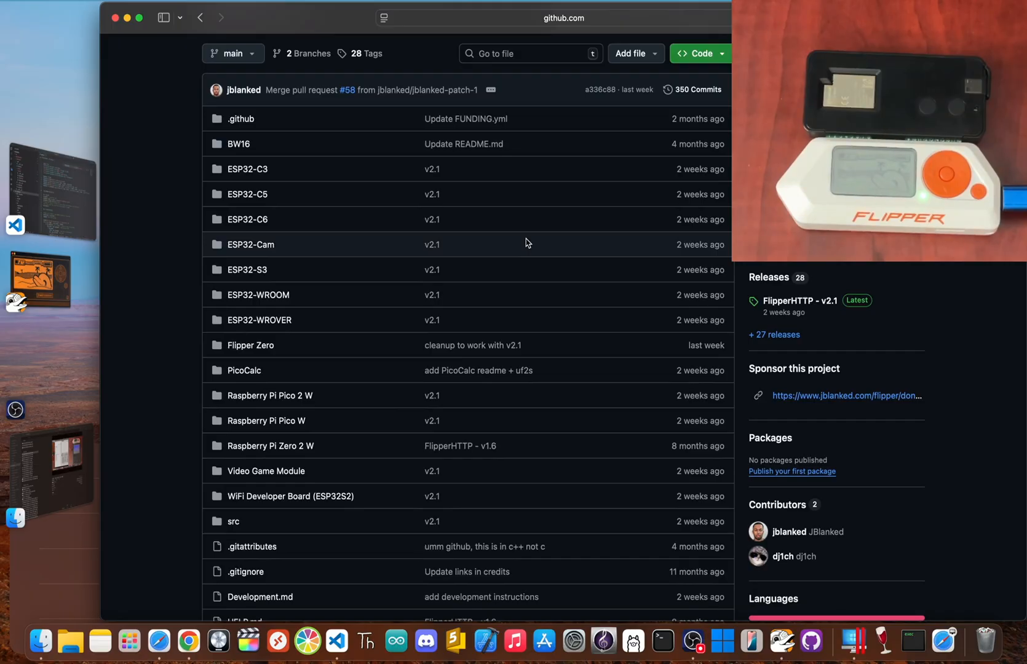
pyautogui.scroll(-3)
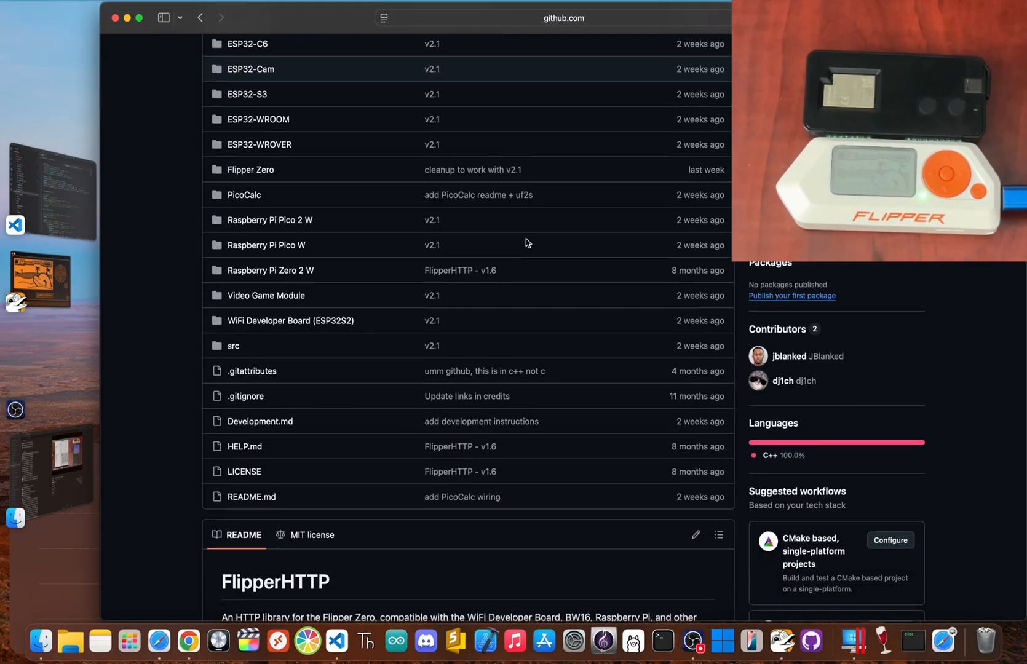
pyautogui.scroll(-3)
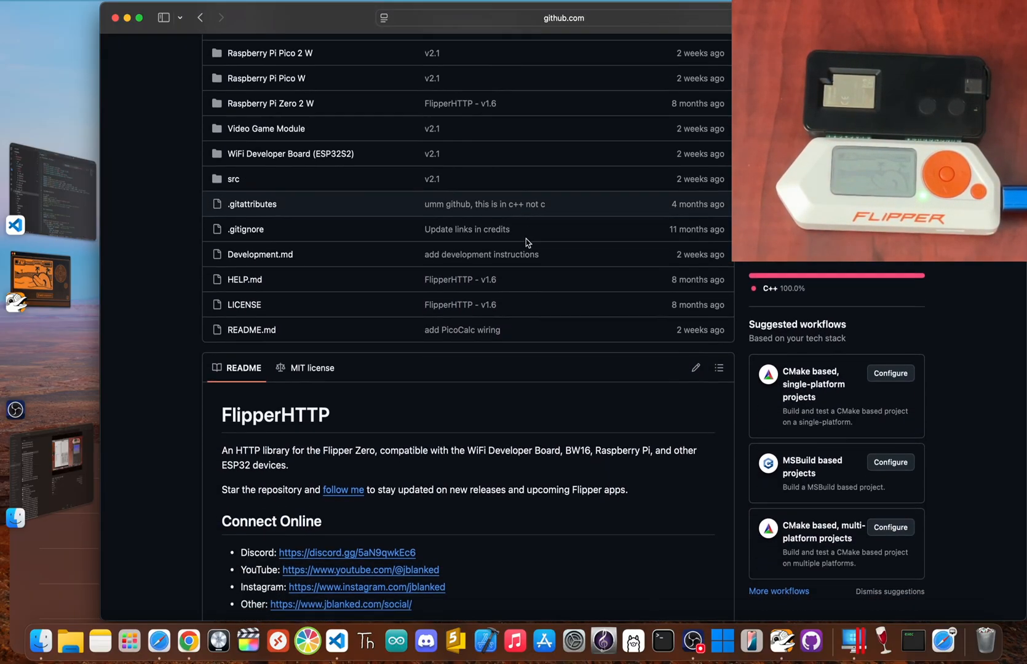
pyautogui.scroll(-3)
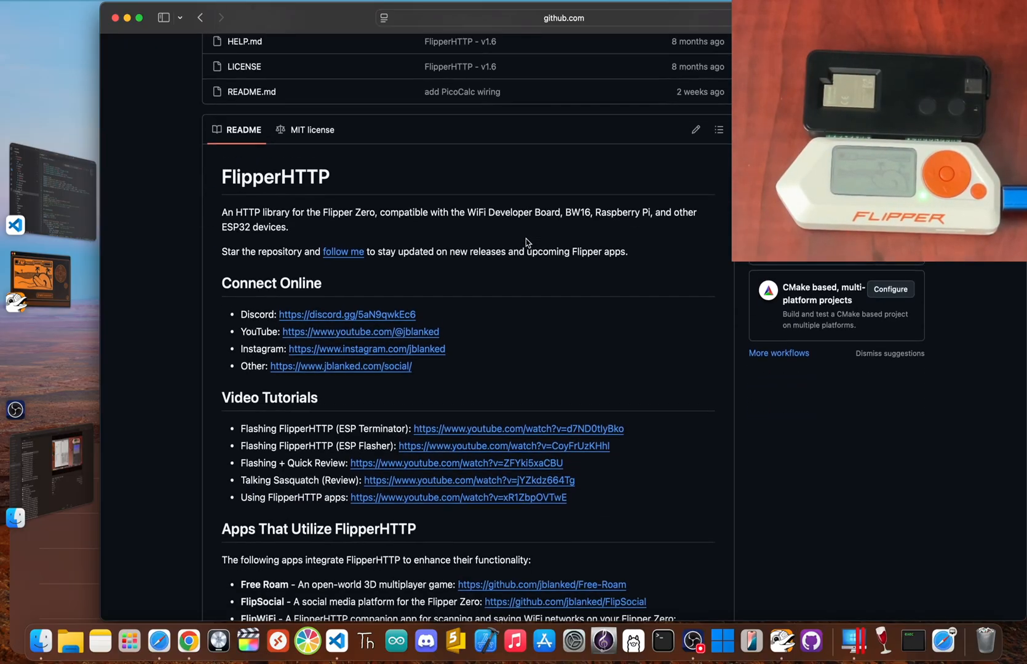
pyautogui.scroll(-3)
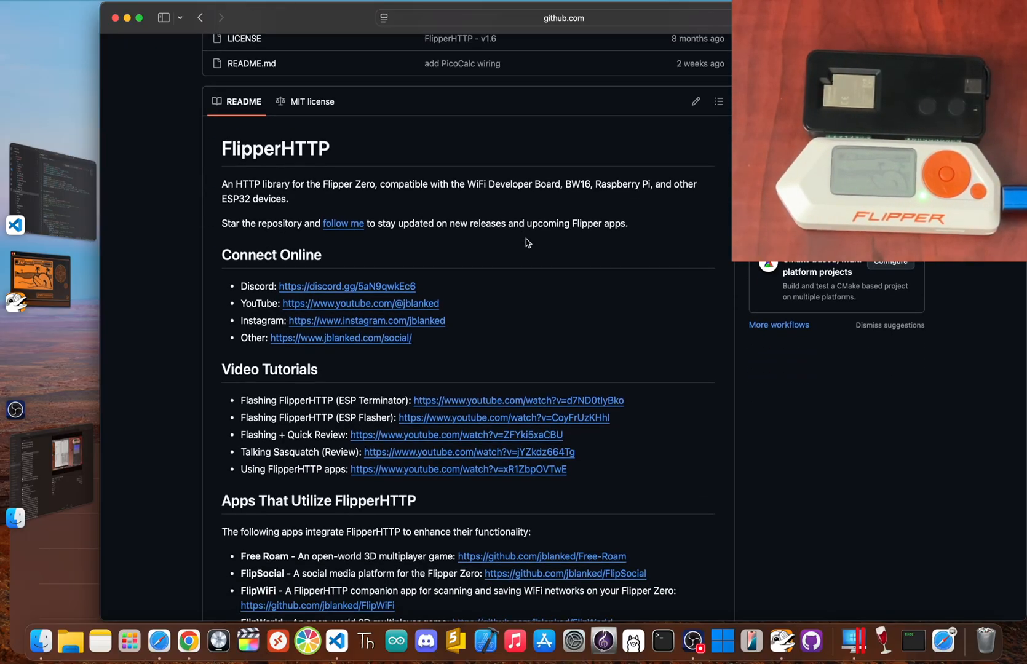
pyautogui.scroll(-3)
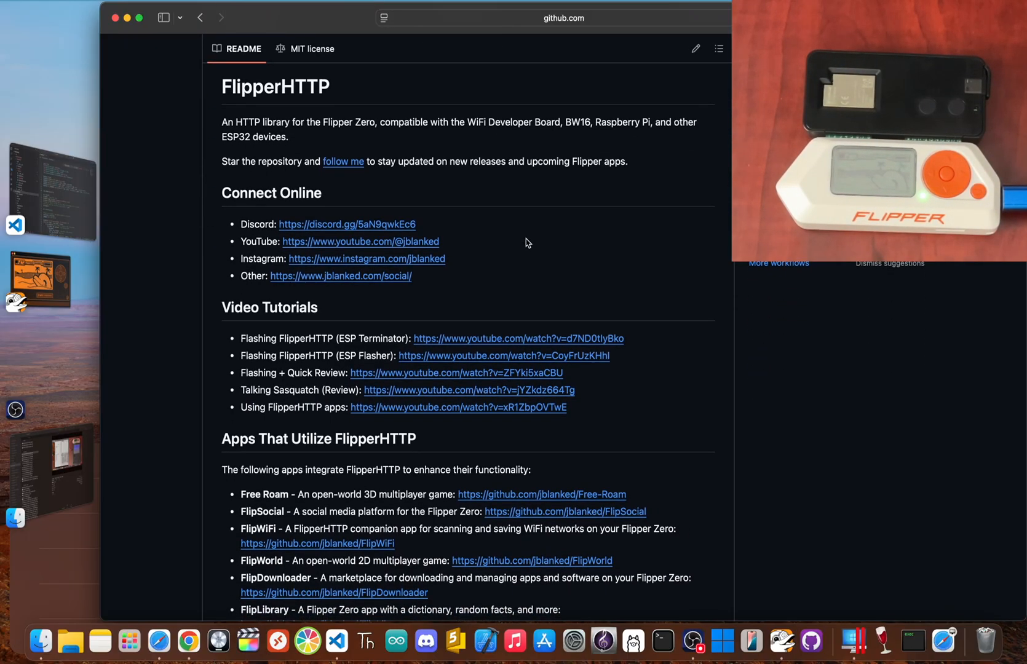
pyautogui.scroll(-3)
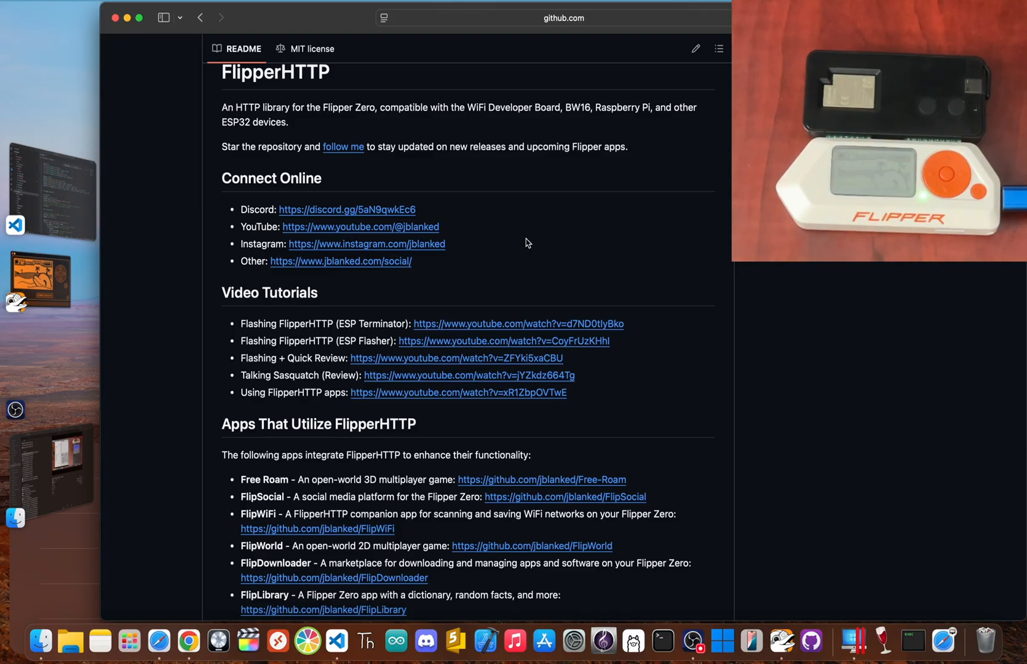
pyautogui.scroll(-3)
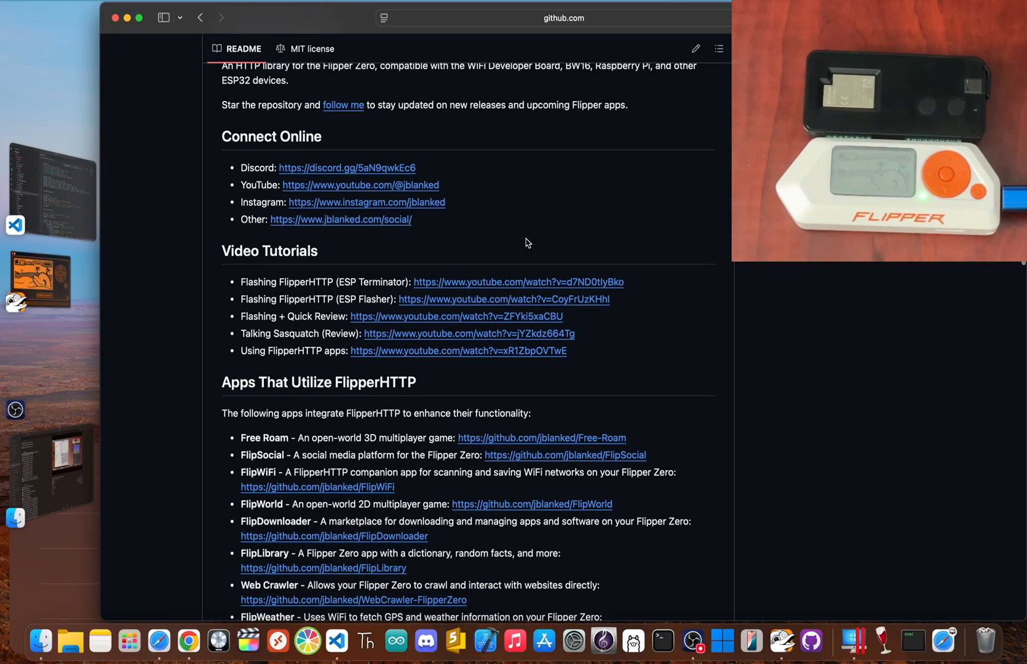
pyautogui.scroll(-3)
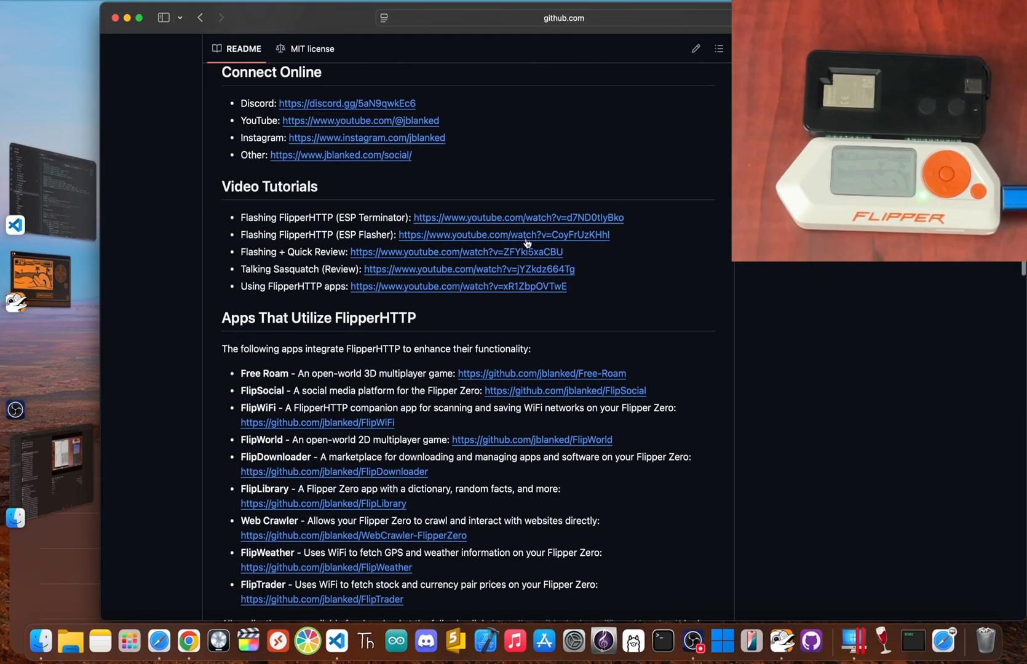
pyautogui.scroll(-3)
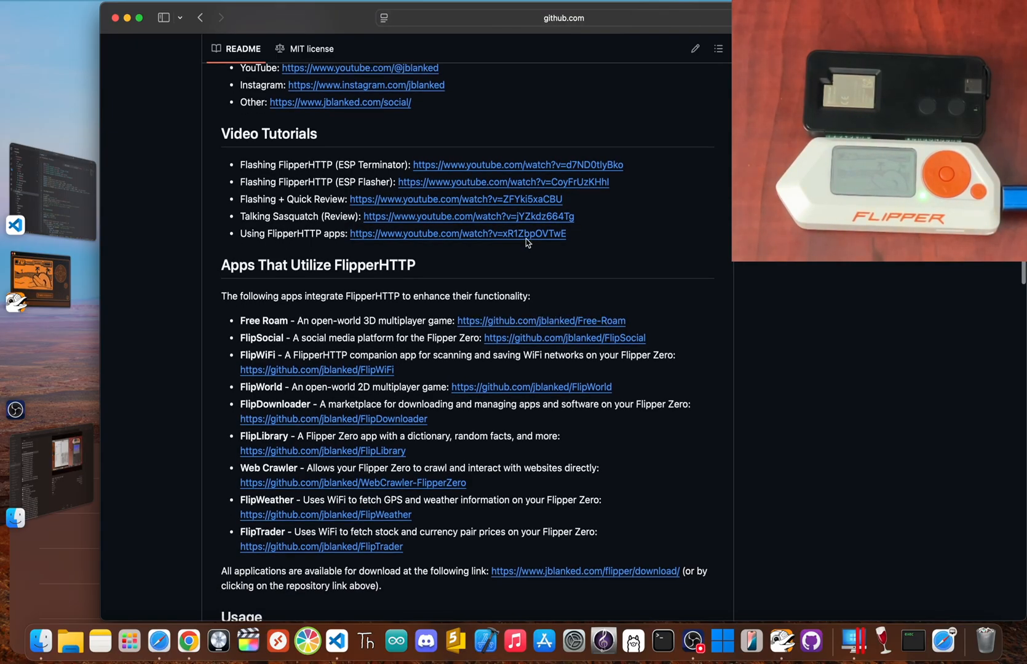
# - Read the README's supported boards and their Installation links
pyautogui.scroll(-3)
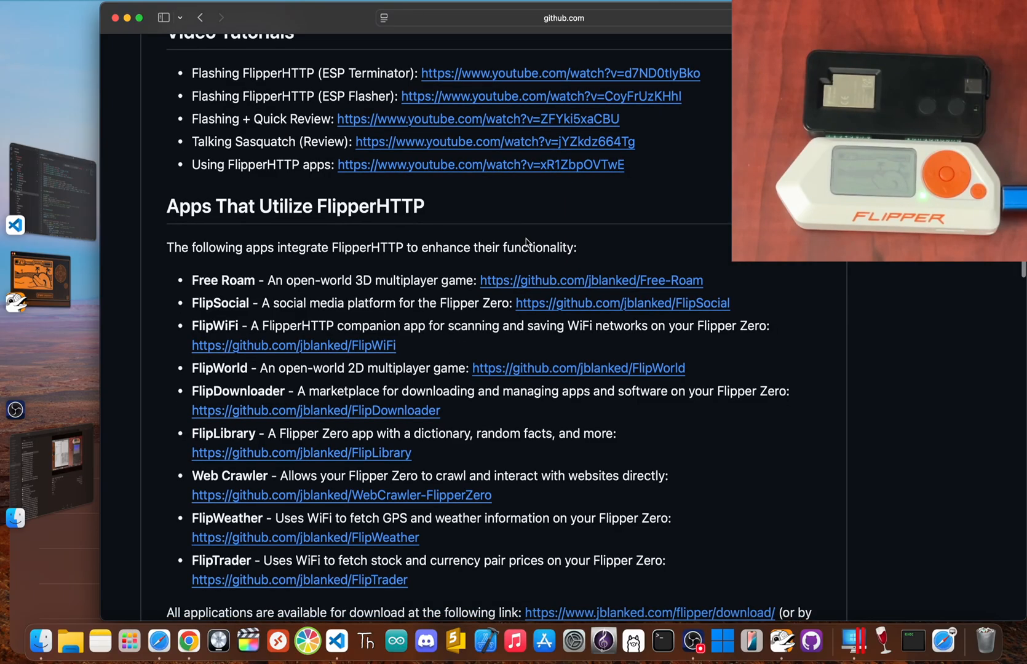
pyautogui.scroll(-3)
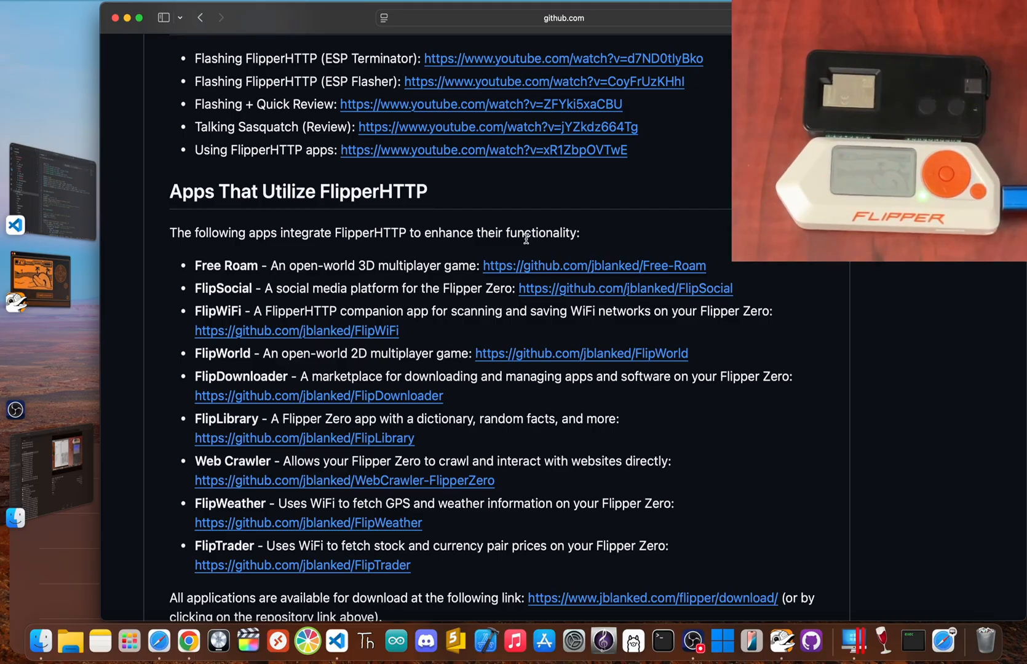
pyautogui.scroll(-3)
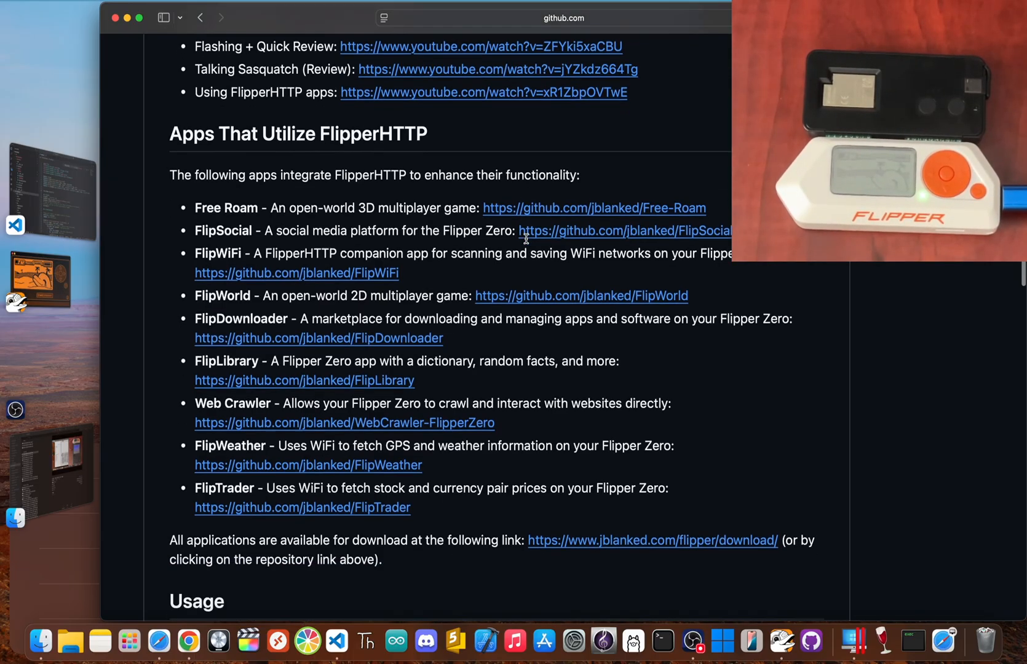
pyautogui.scroll(-3)
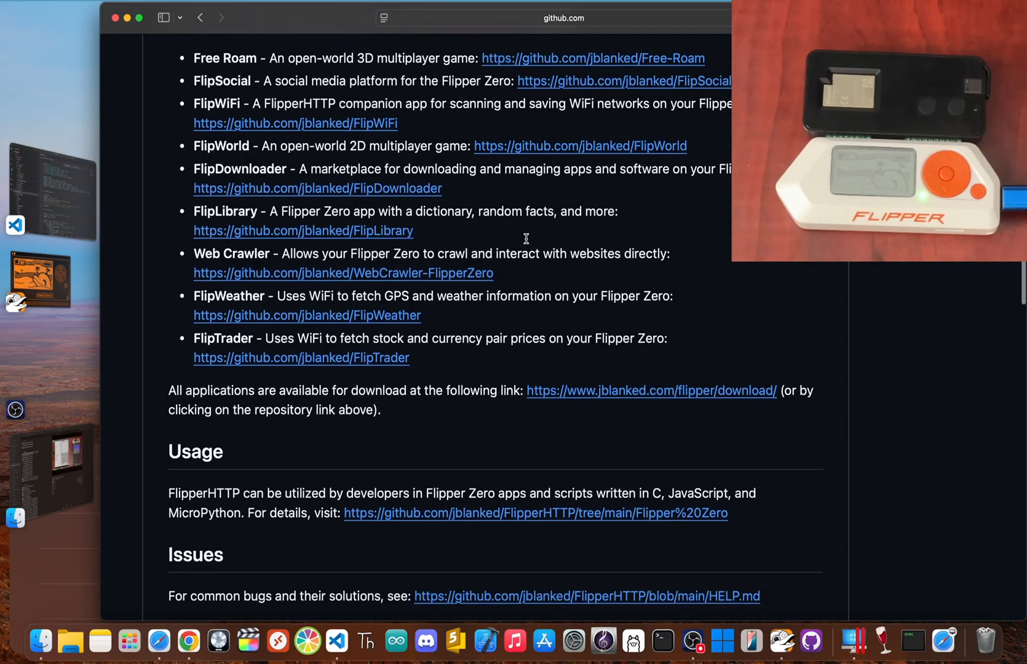
pyautogui.scroll(-3)
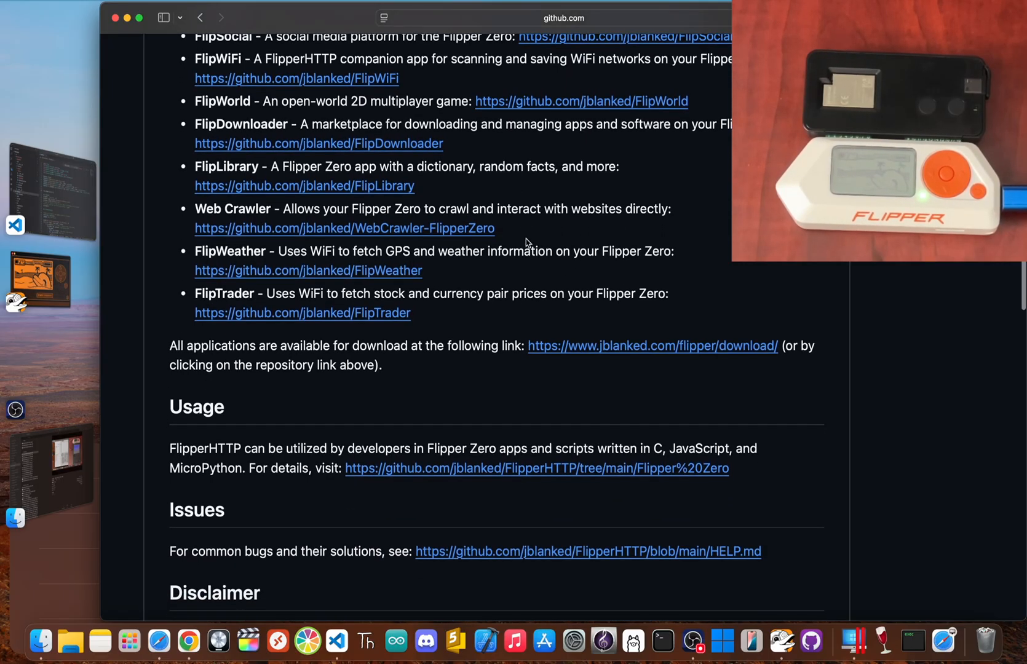
pyautogui.scroll(-3)
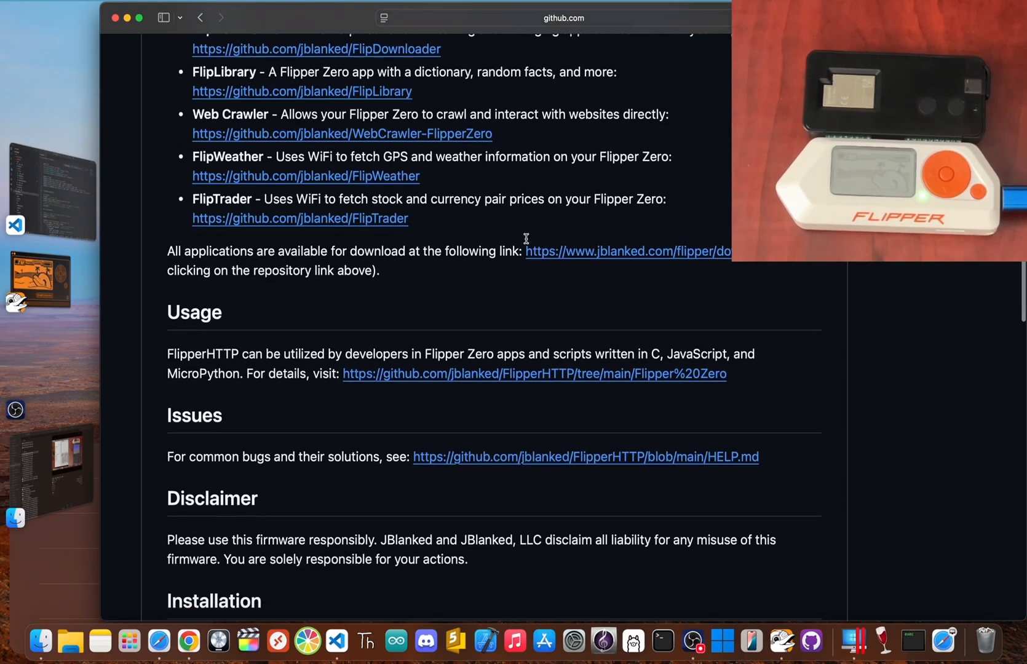
pyautogui.scroll(-3)
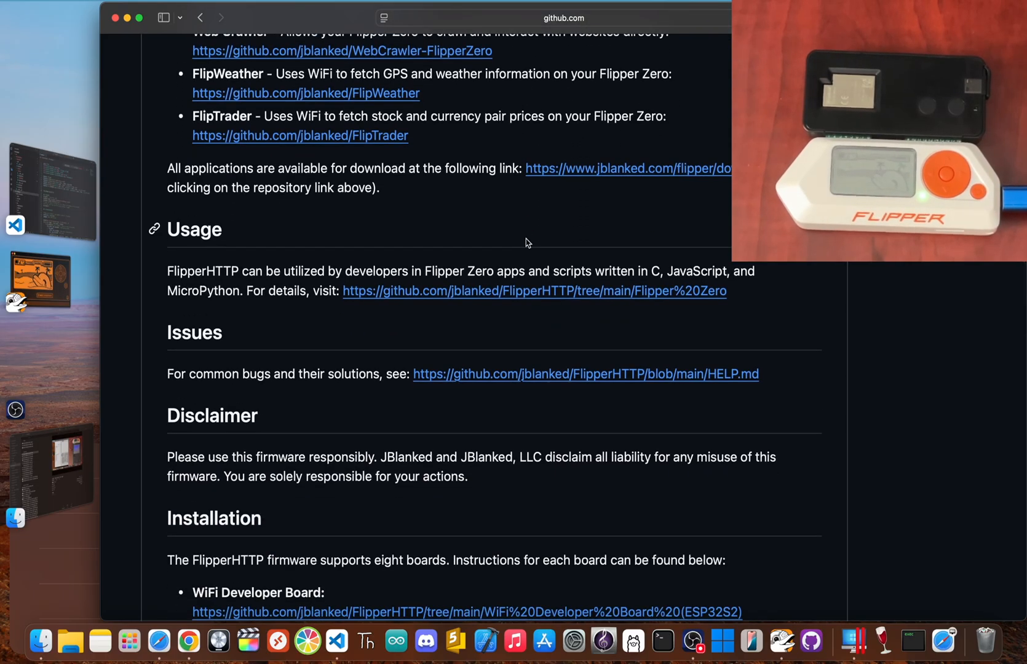
pyautogui.scroll(-3)
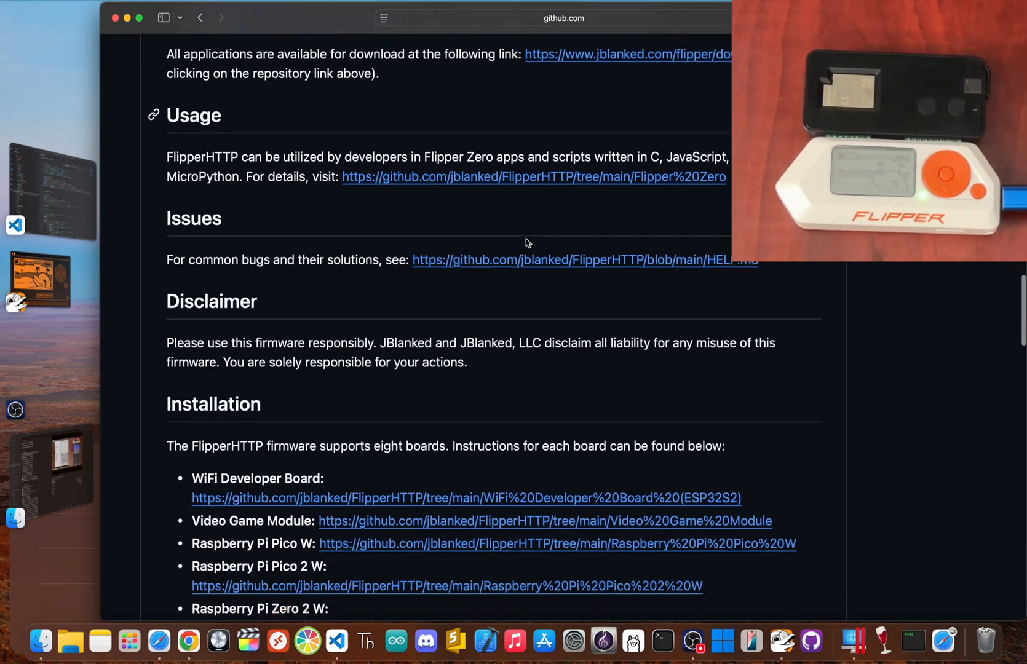
pyautogui.scroll(-3)
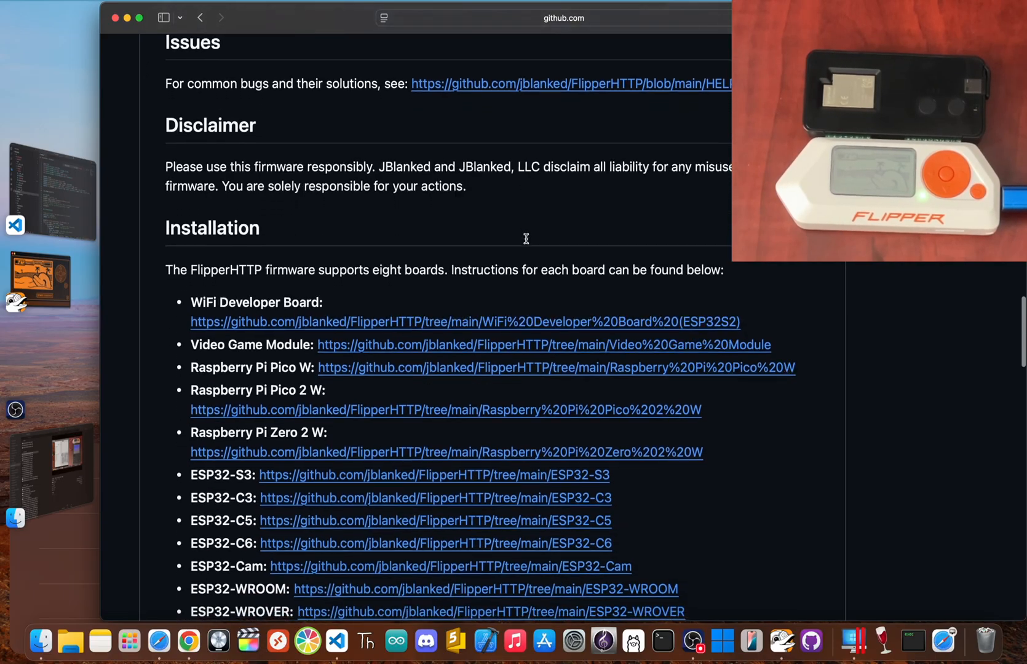
pyautogui.scroll(-3)
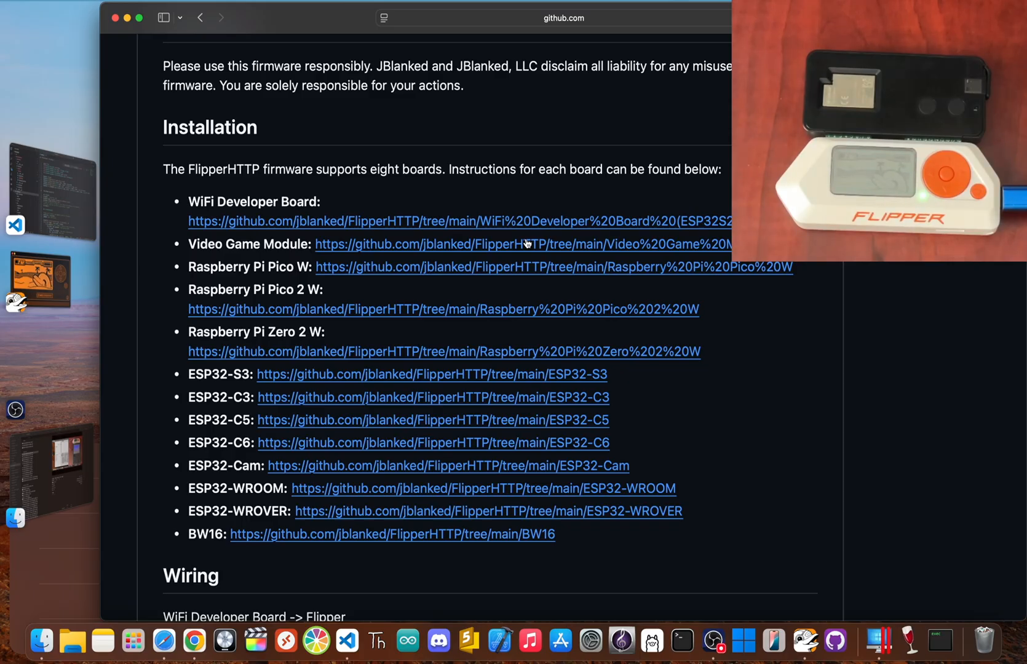
# - Scroll through the Wiring section's pin connections for each board
pyautogui.scroll(-3)
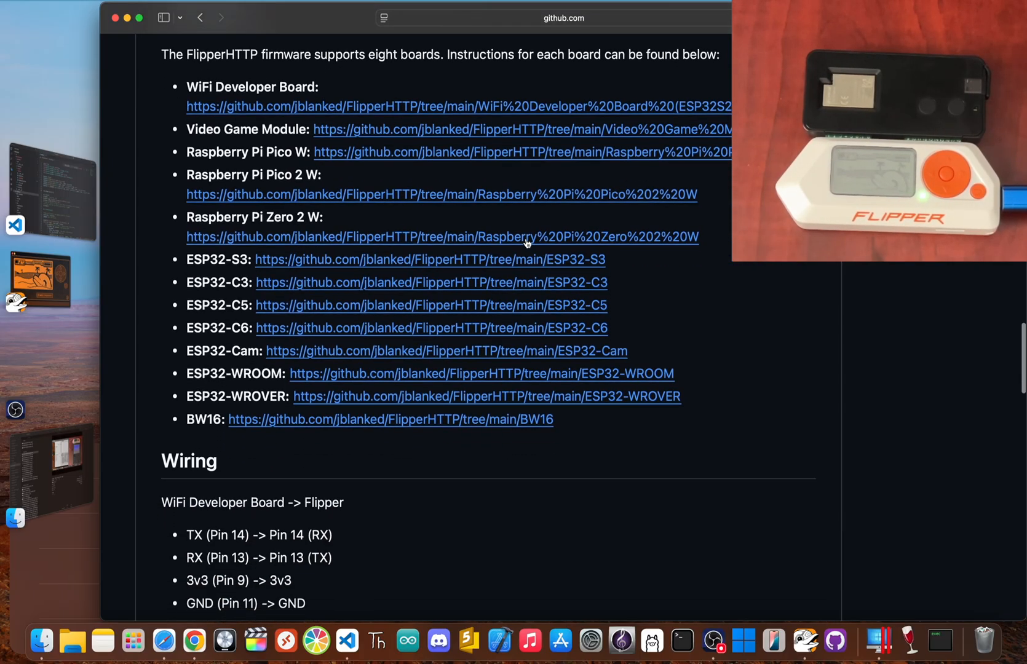
pyautogui.scroll(-3)
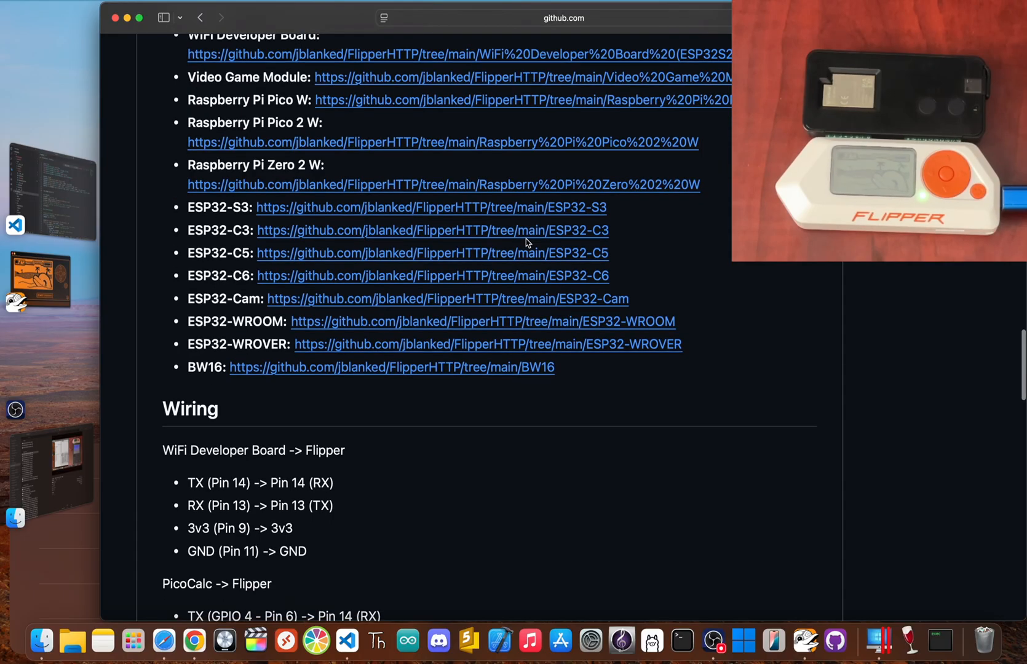
pyautogui.scroll(-3)
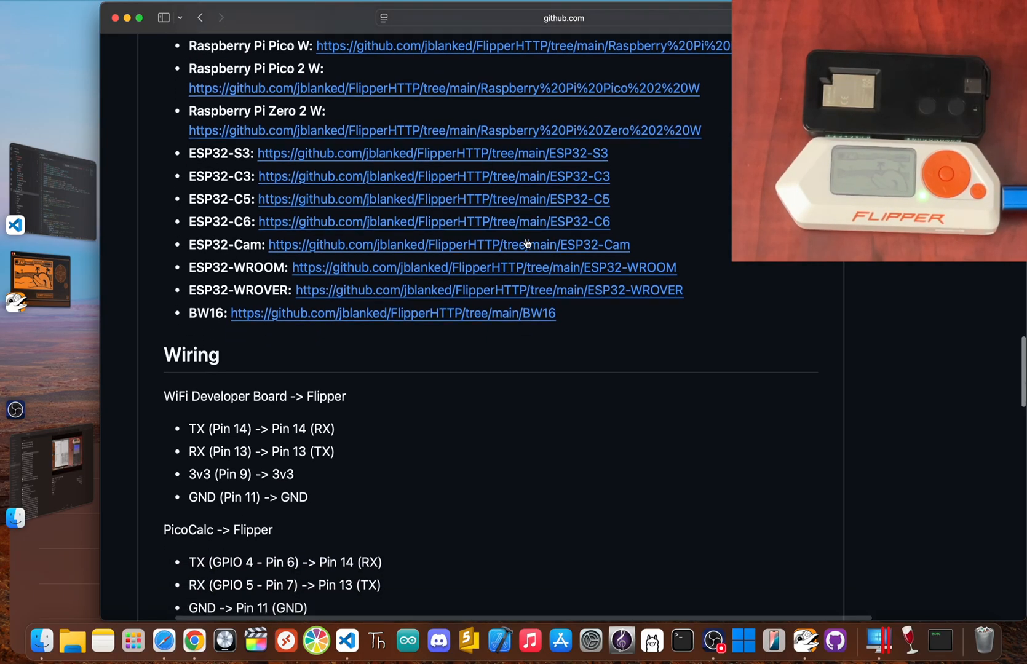
pyautogui.scroll(-3)
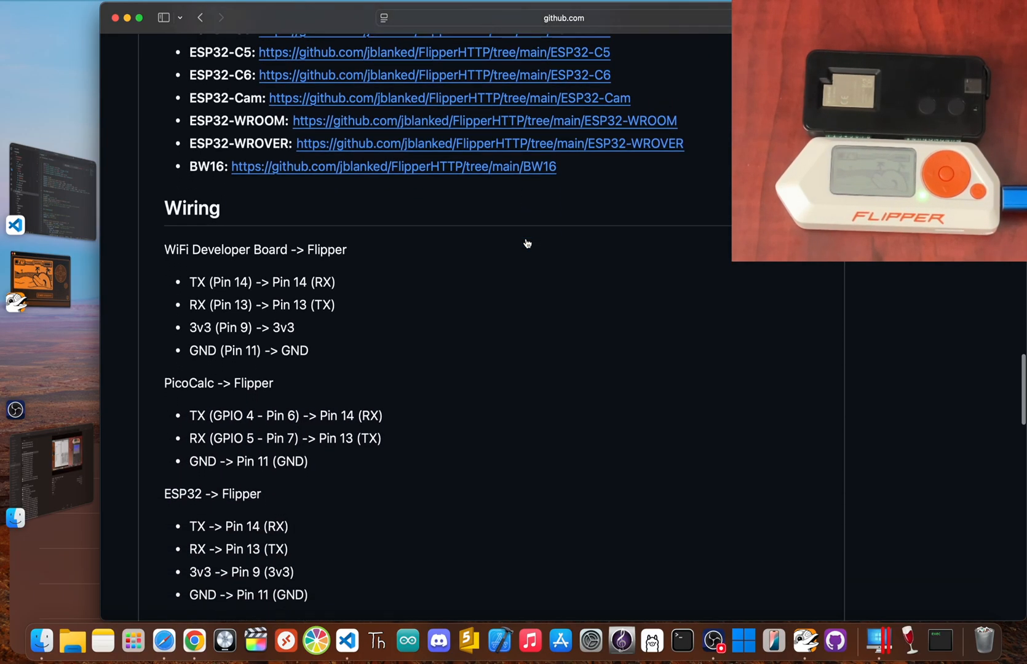
pyautogui.scroll(-3)
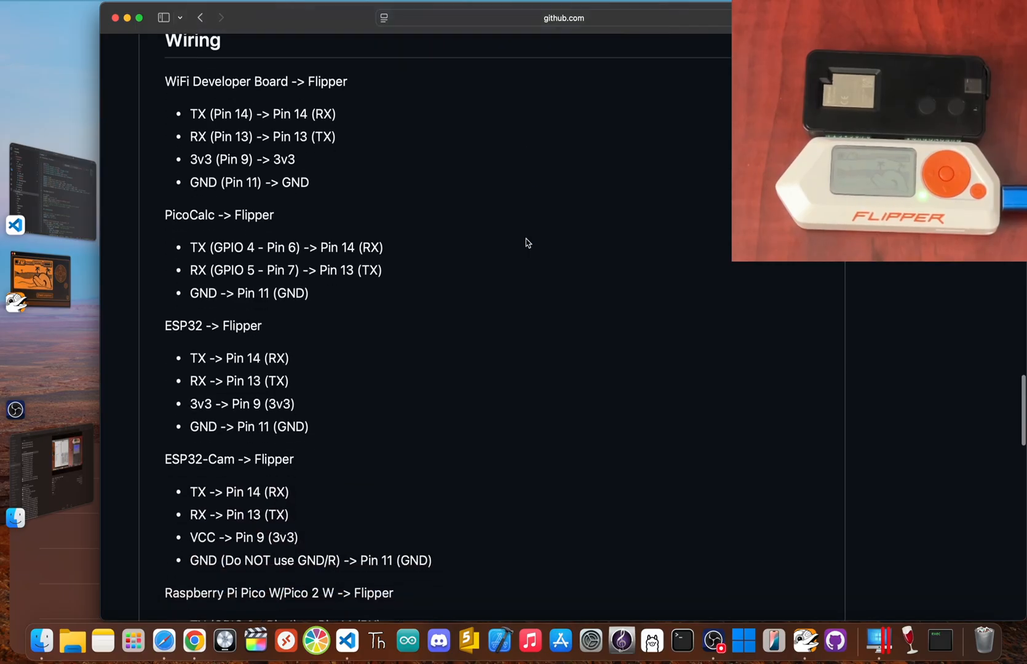
pyautogui.scroll(-3)
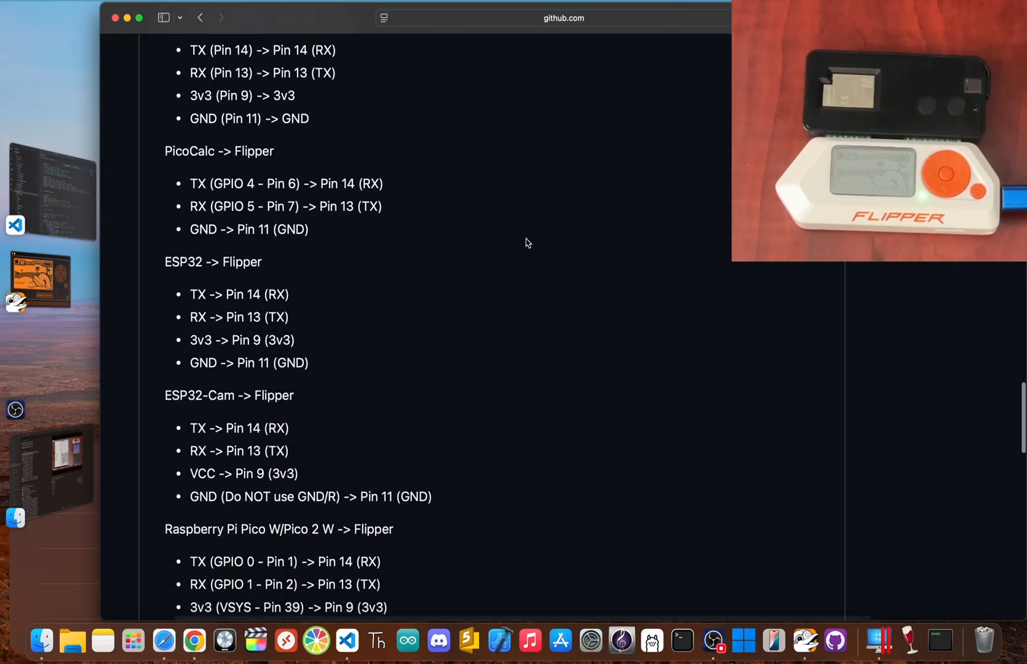
pyautogui.scroll(-3)
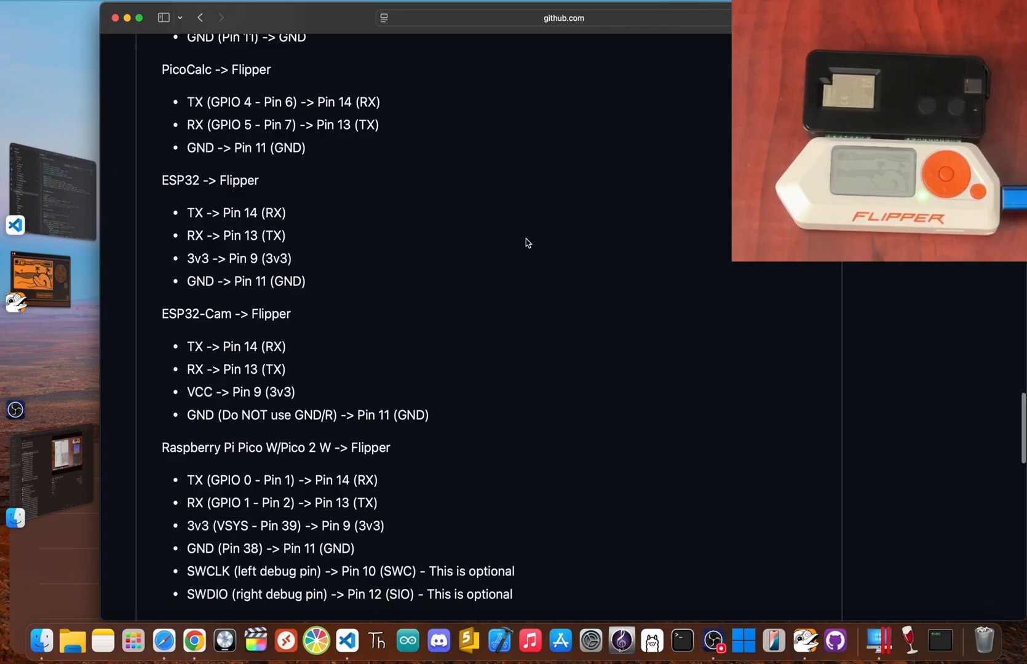
pyautogui.scroll(-3)
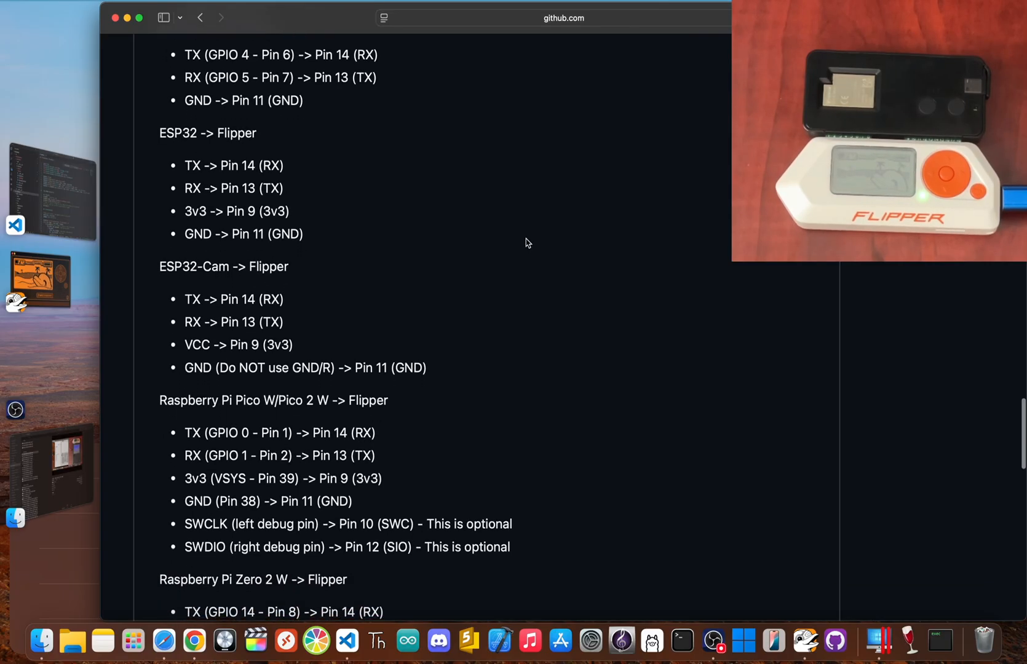
pyautogui.scroll(-3)
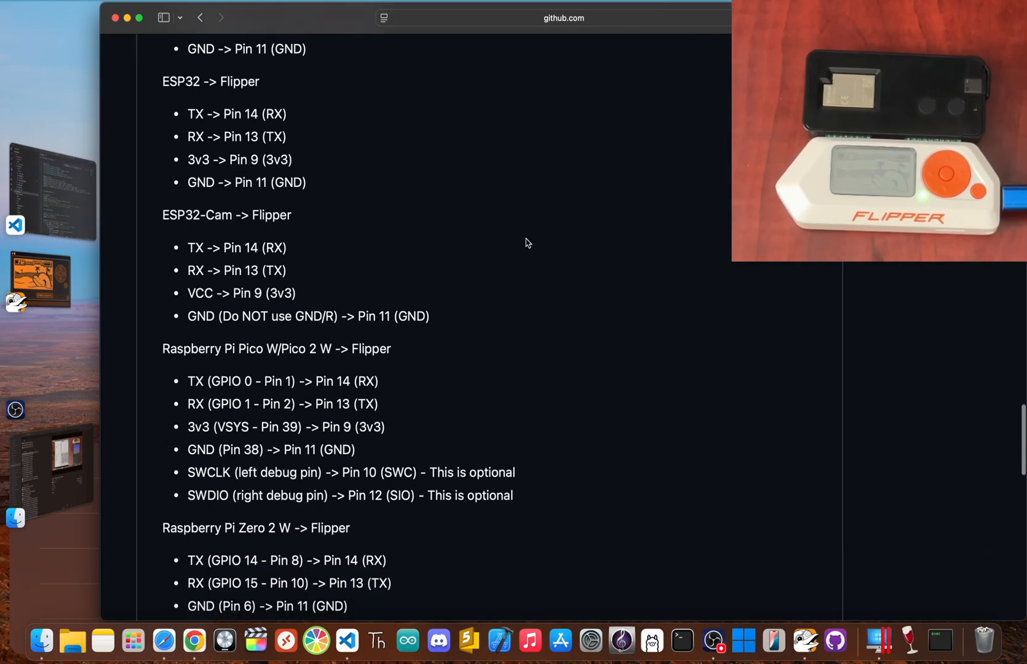
pyautogui.scroll(-3)
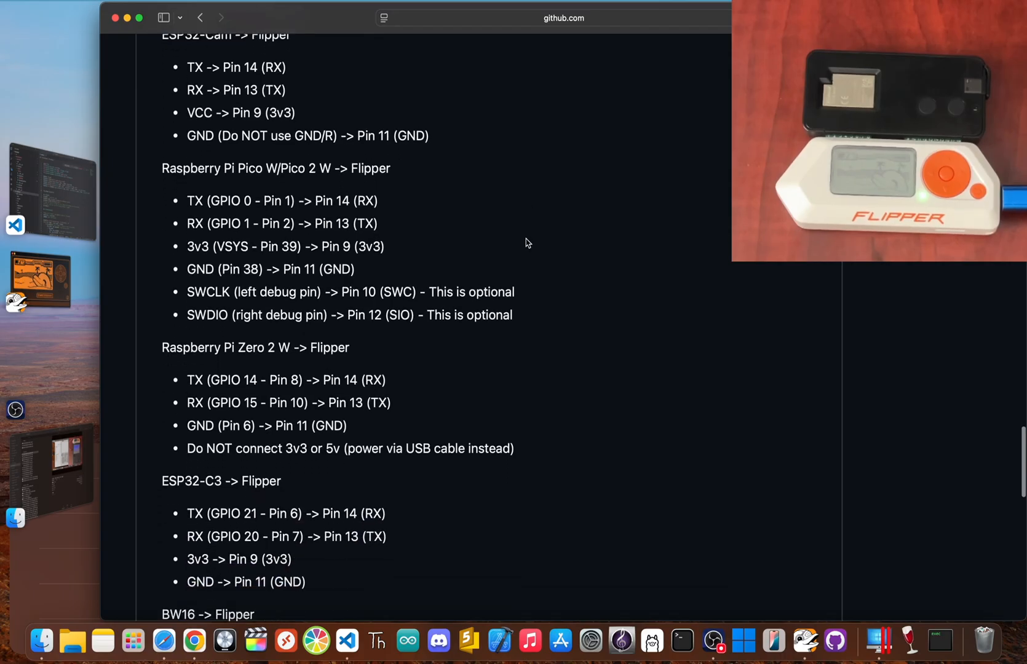
pyautogui.scroll(-3)
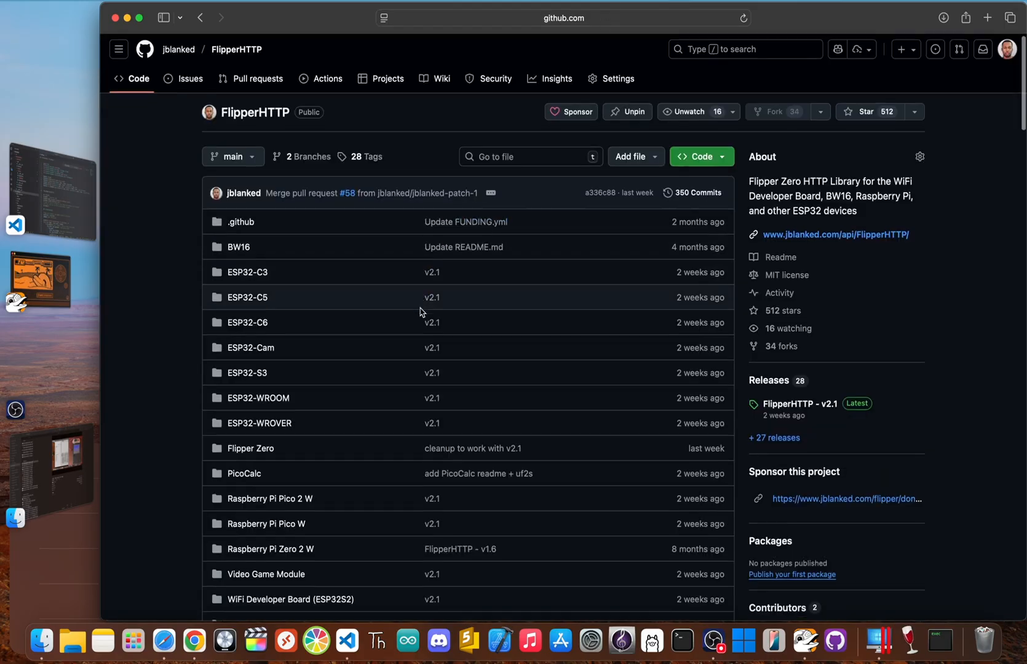
# - Open the 'WiFi Developer Board (ESP32S2)' folder with its firmware .bin files and README
pyautogui.scroll(-3)
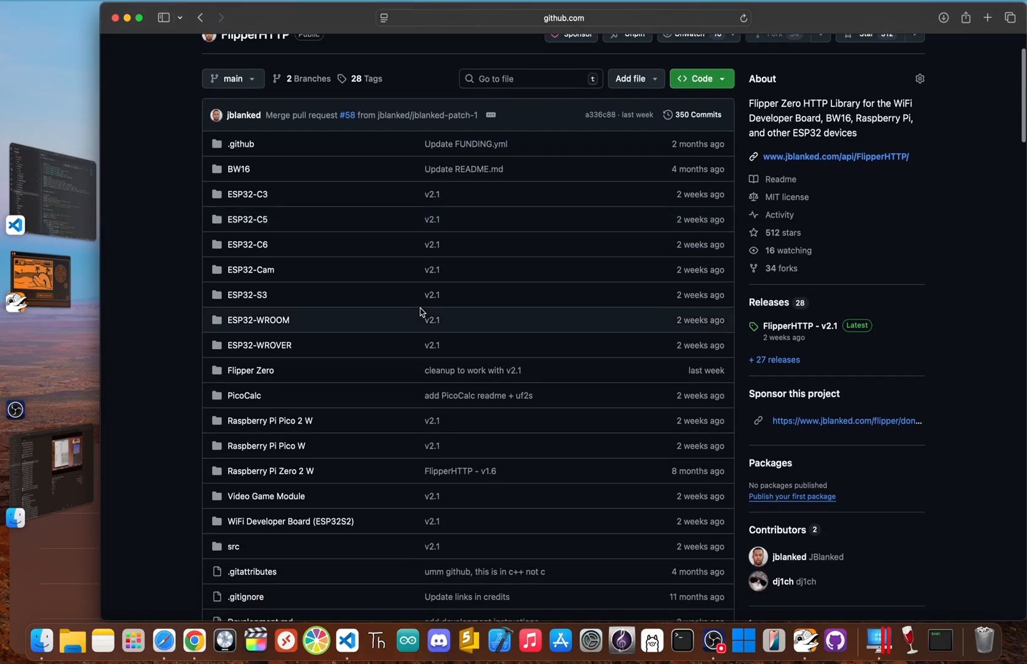
pyautogui.moveTo(278, 526)
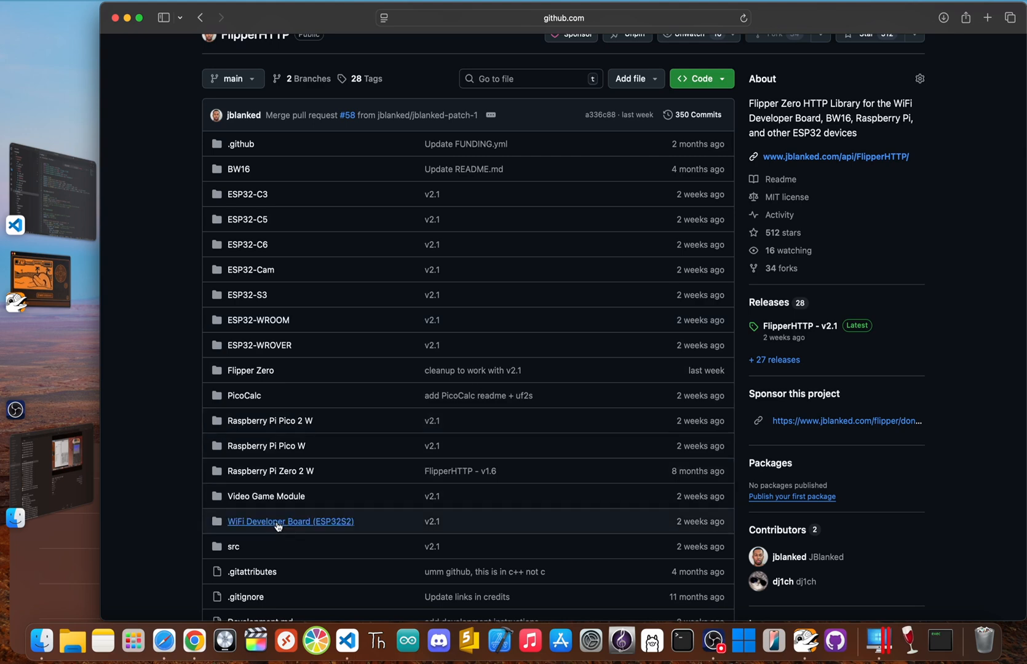
pyautogui.click(290, 521)
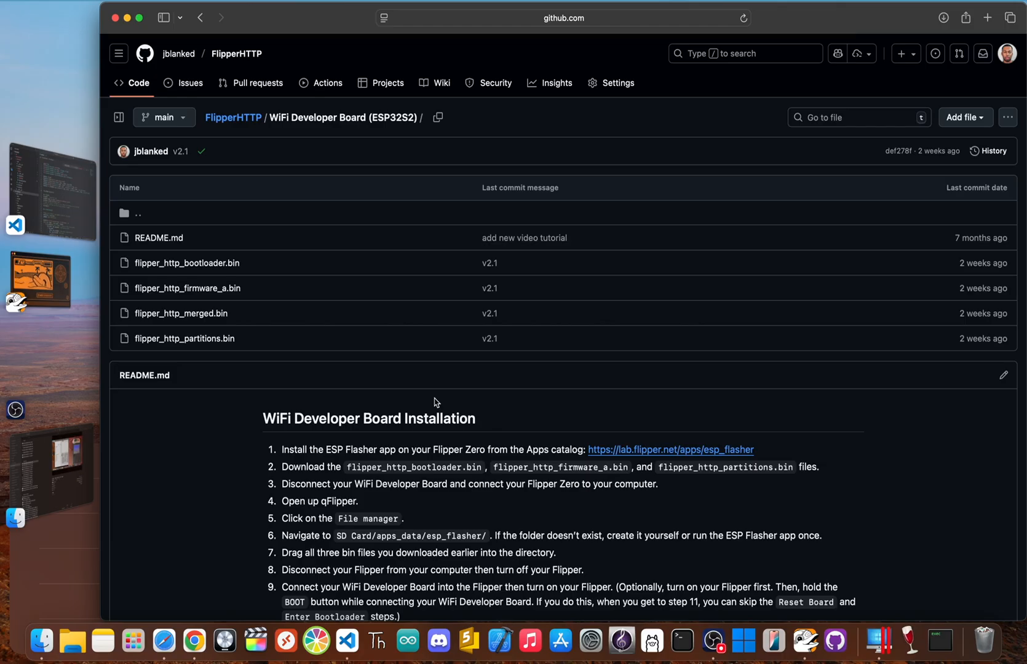
pyautogui.moveTo(200, 263)
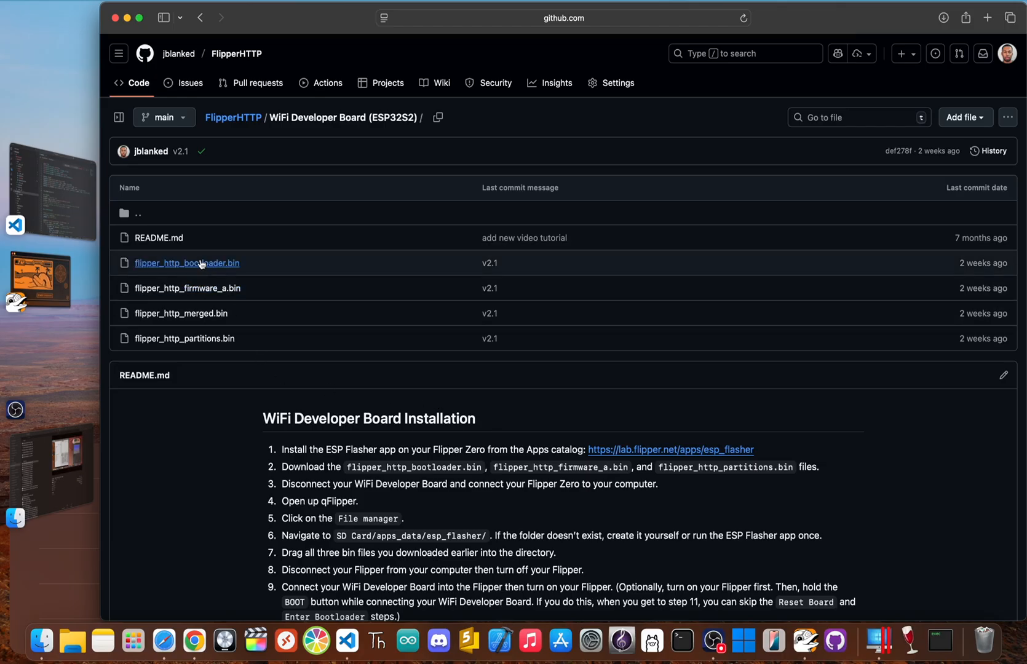
pyautogui.moveTo(201, 263)
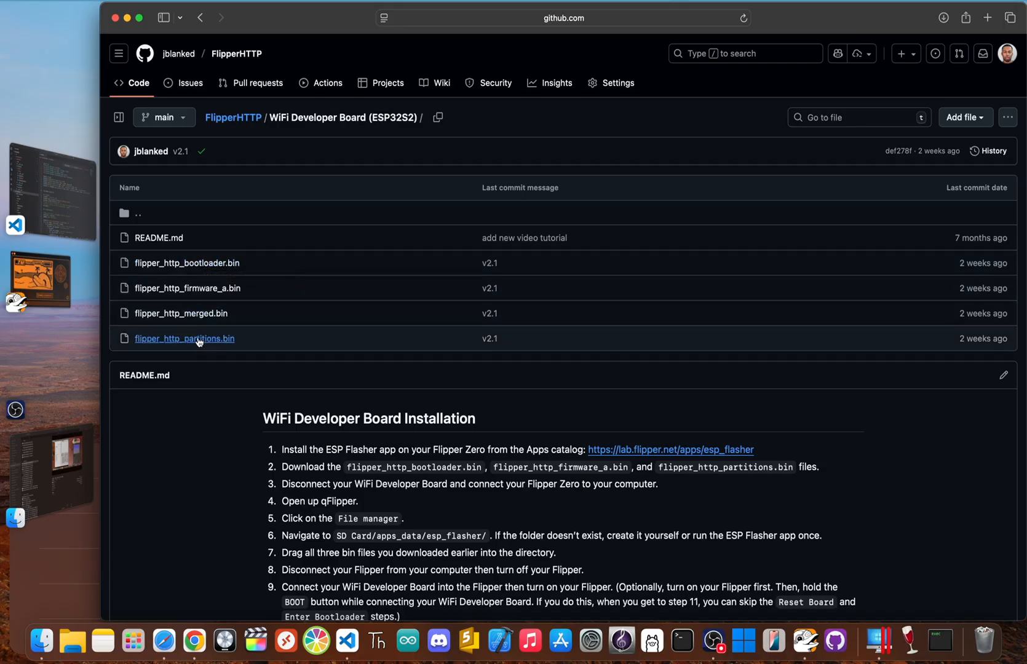
pyautogui.moveTo(210, 301)
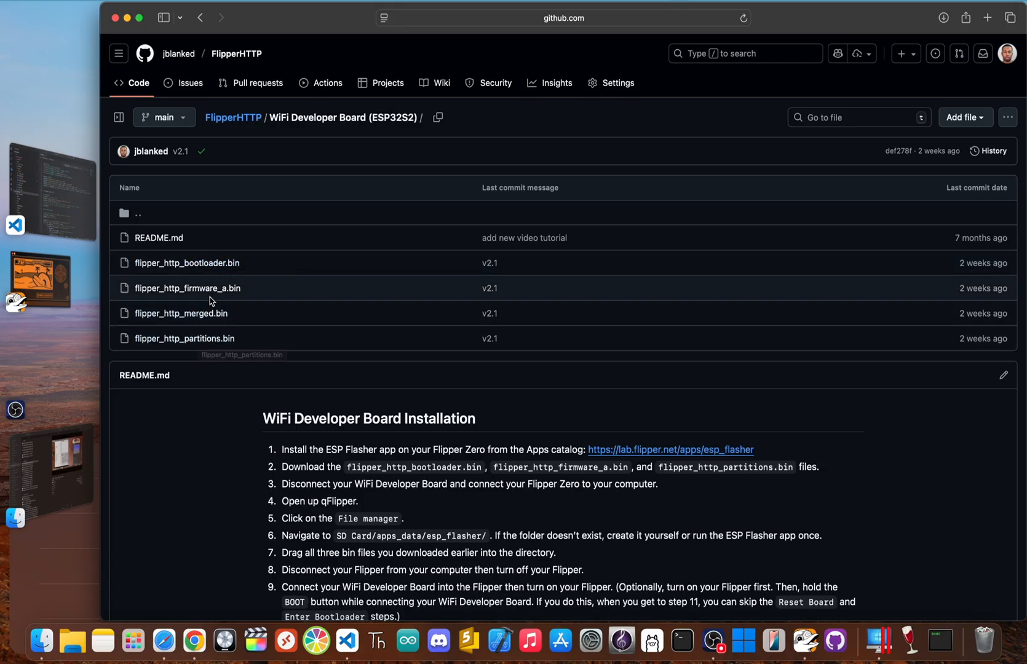
pyautogui.moveTo(209, 288)
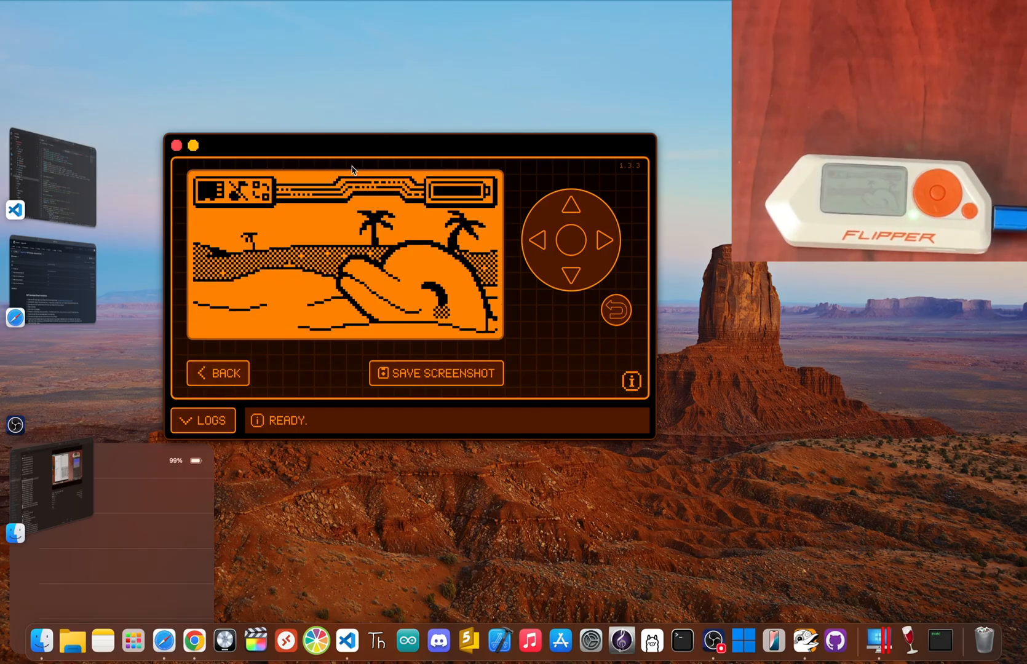
# - Leave the screen stream and open SD Card/apps_data in qFlipper's file manager
pyautogui.click(218, 373)
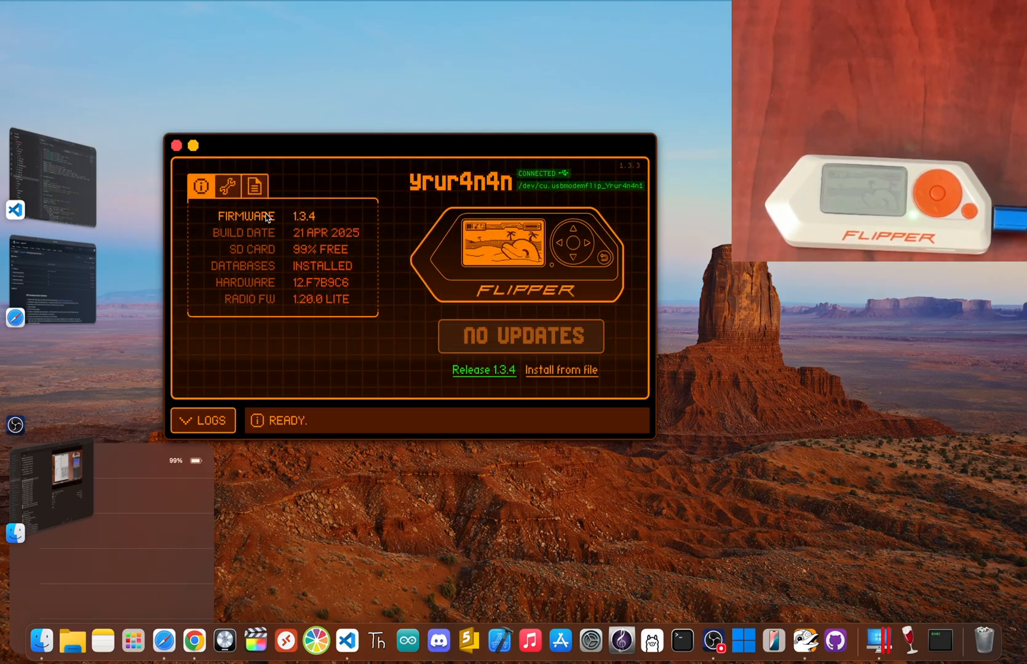
pyautogui.click(256, 185)
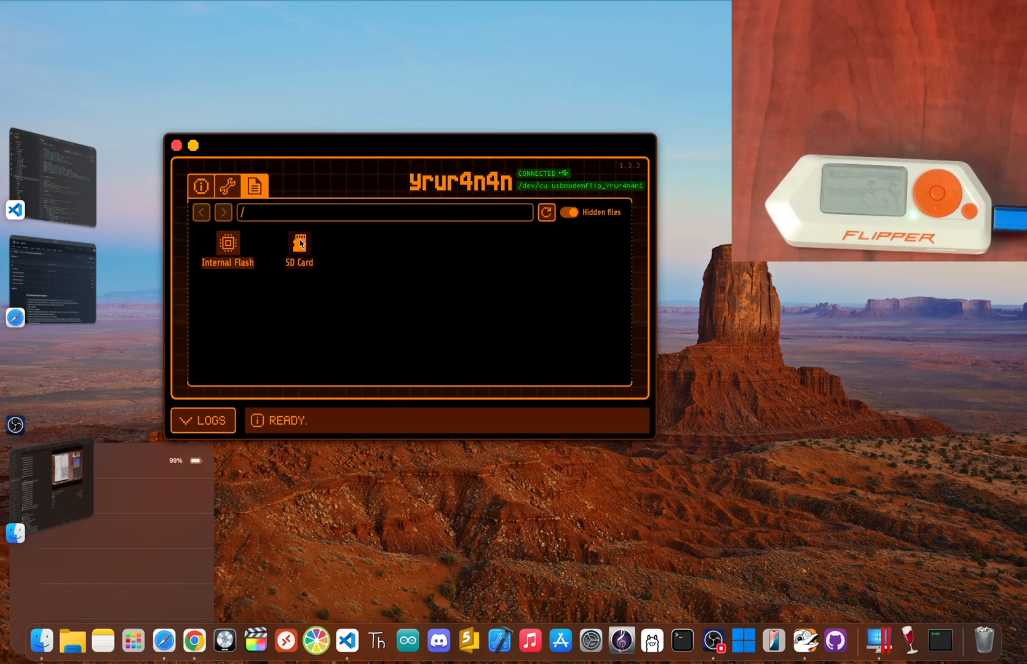
pyautogui.doubleClick(298, 246)
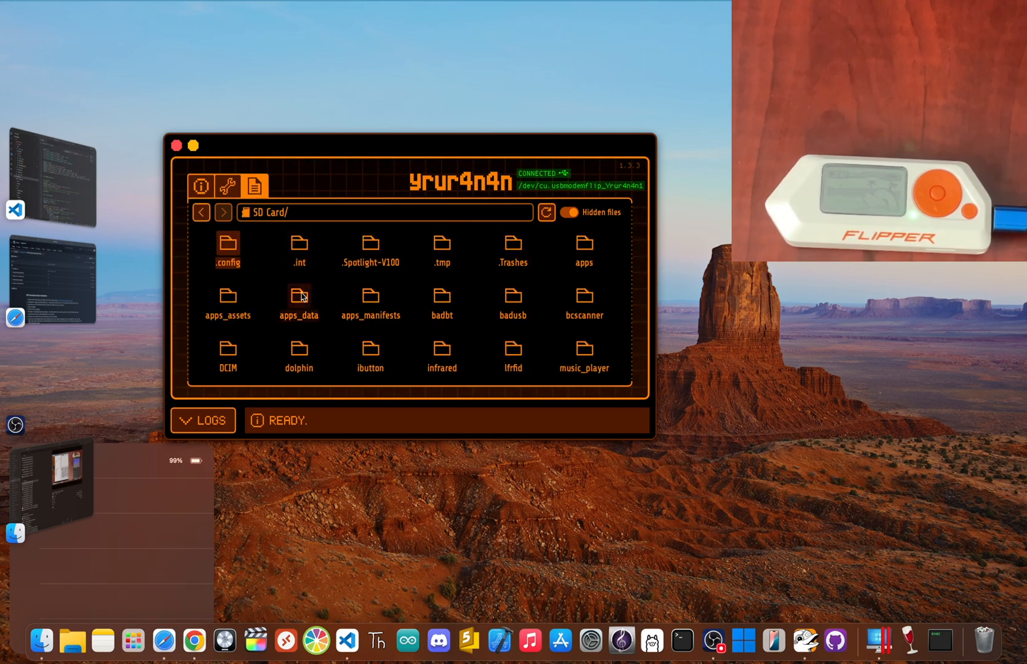
pyautogui.doubleClick(299, 296)
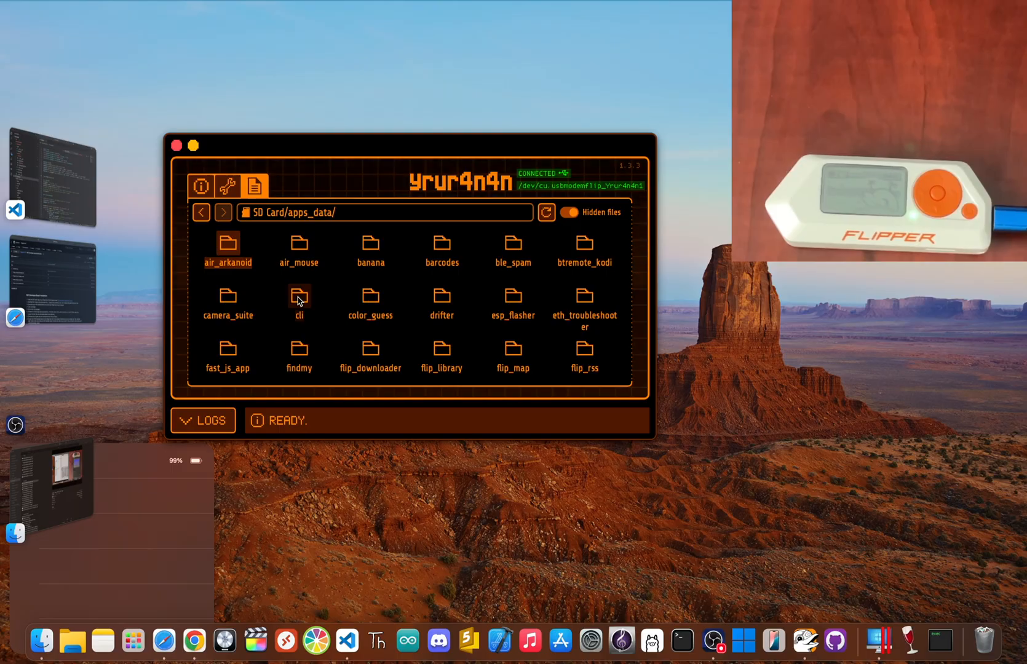